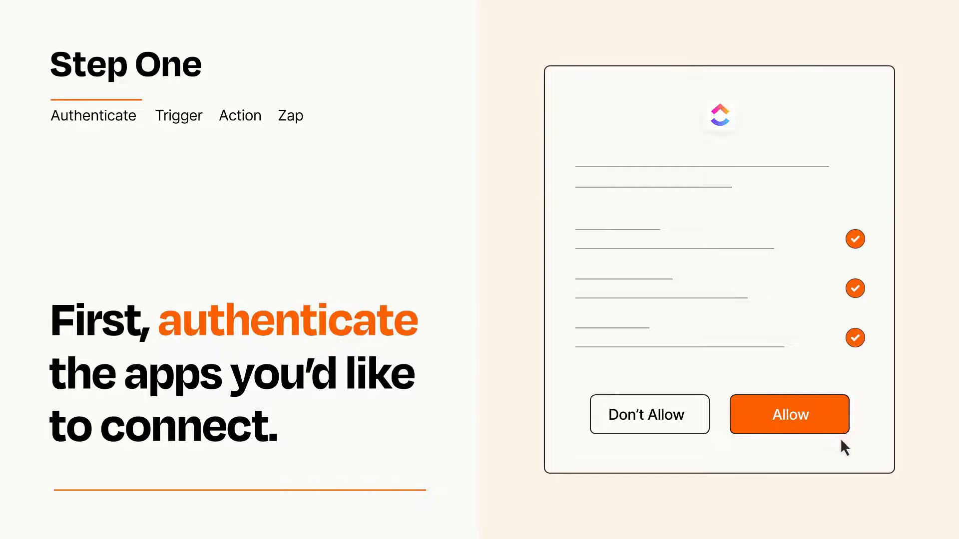
- Allow ClickUp access so the app is authenticated for the Zap
{"action": "left_click", "coordinate": [788, 414]}
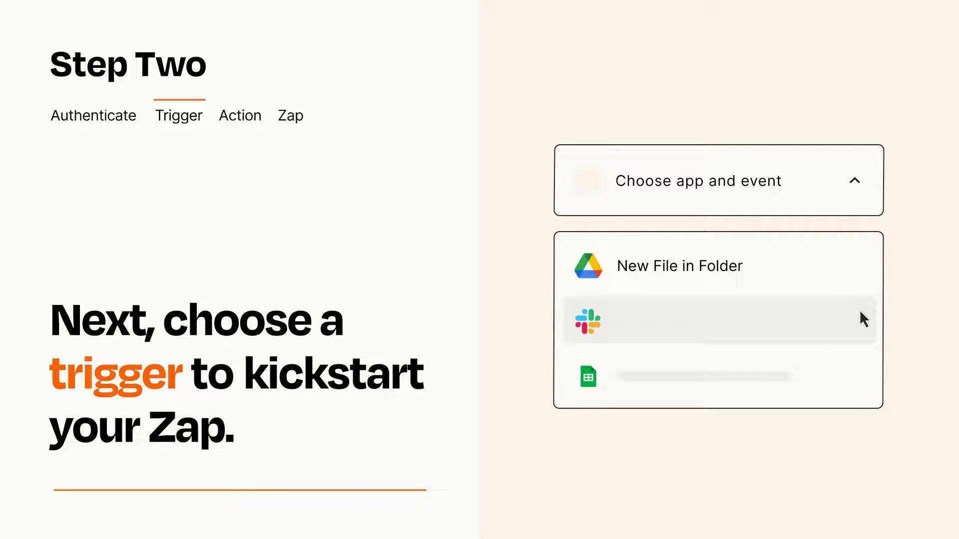
{"action": "mouse_move", "coordinate": [862, 379]}
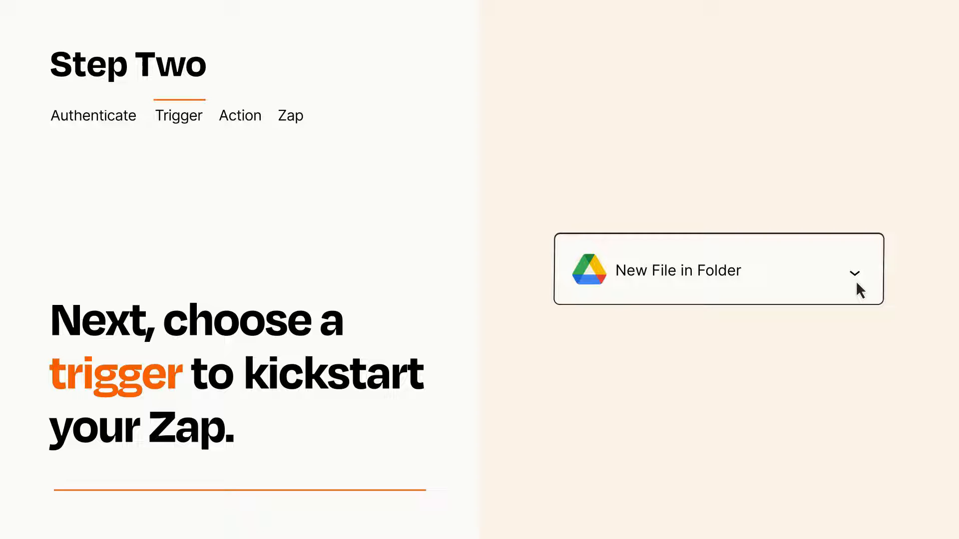
{"action": "mouse_move", "coordinate": [873, 282]}
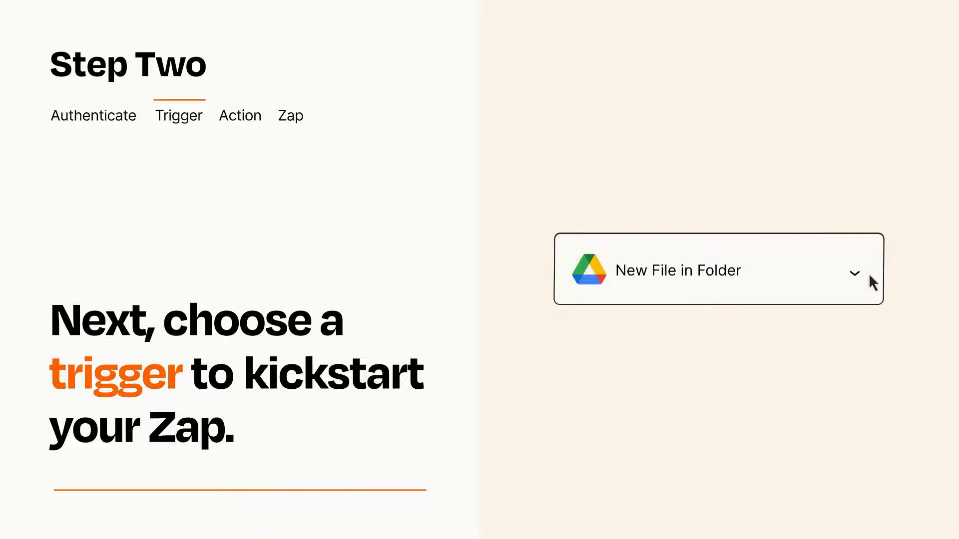
{"action": "mouse_move", "coordinate": [870, 276]}
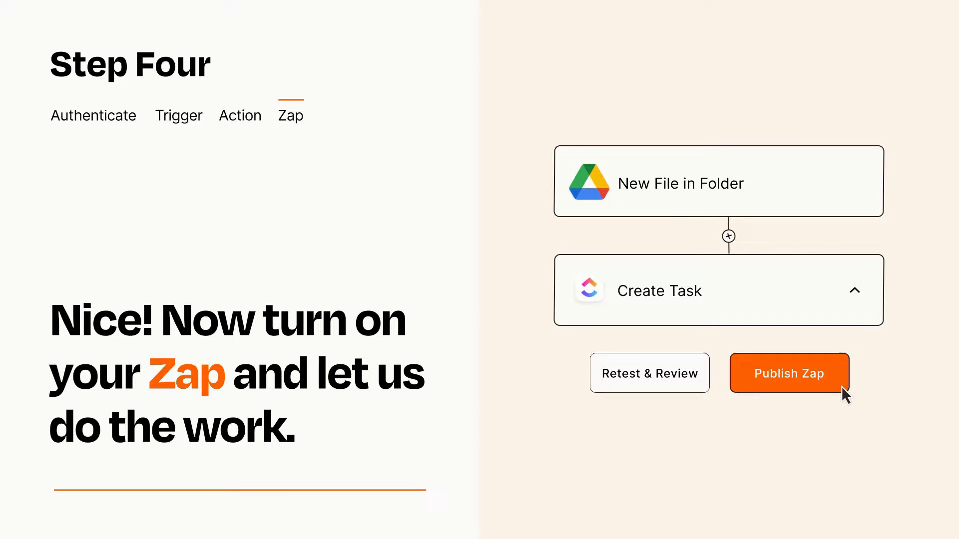
- Publish the Drive-to-ClickUp Zap so it starts running
{"action": "left_click", "coordinate": [788, 373]}
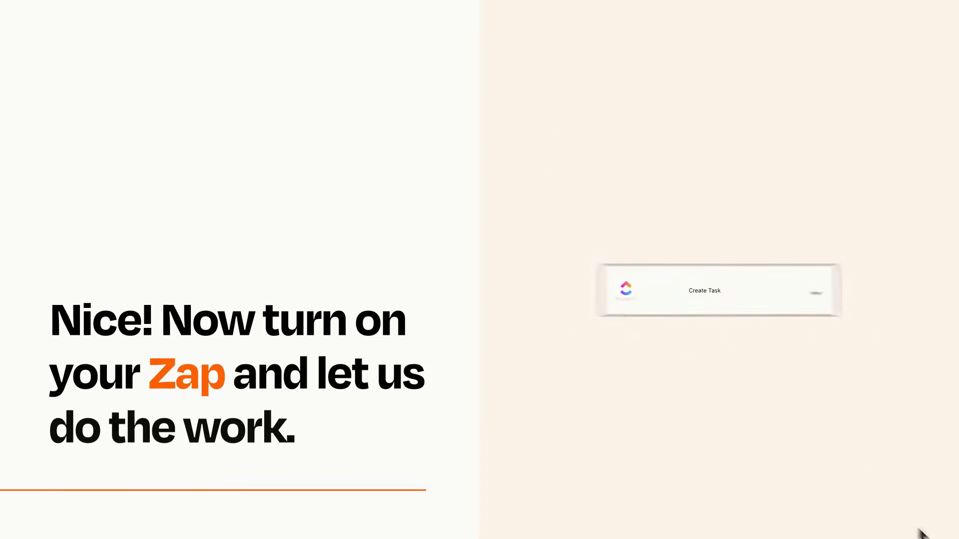